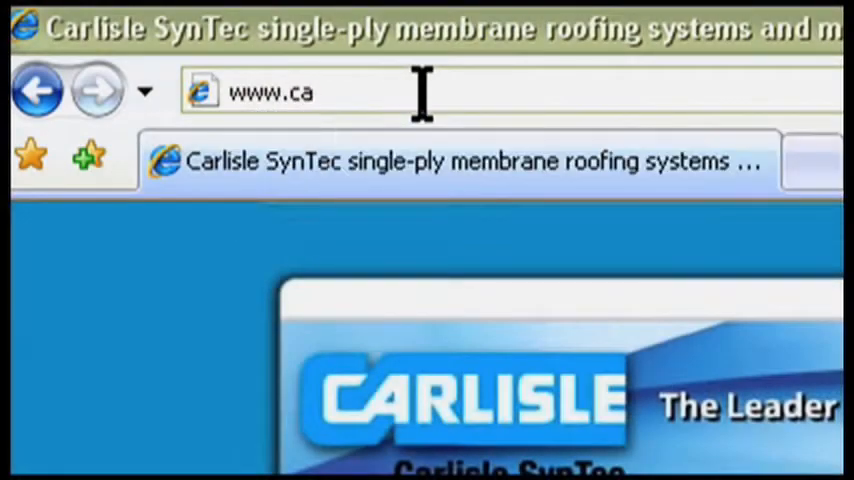
{"action": "type", "text": "rlislen"}
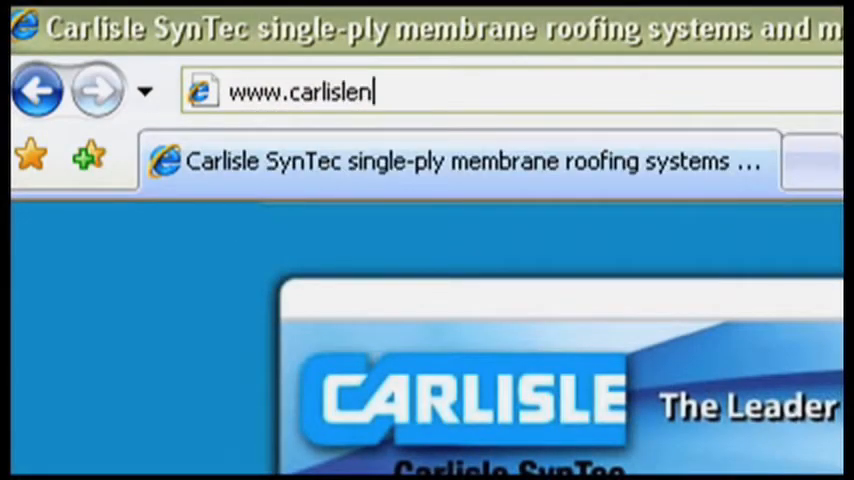
{"action": "type", "text": "velop"}
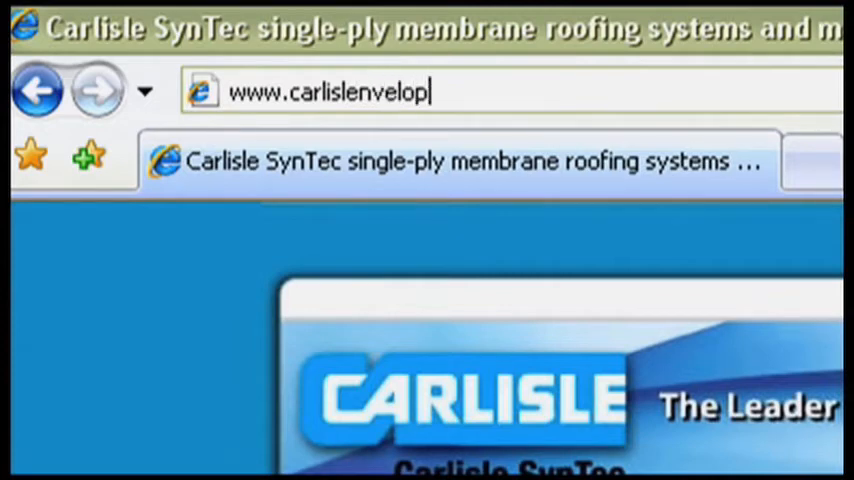
{"action": "type", "text": ".c"}
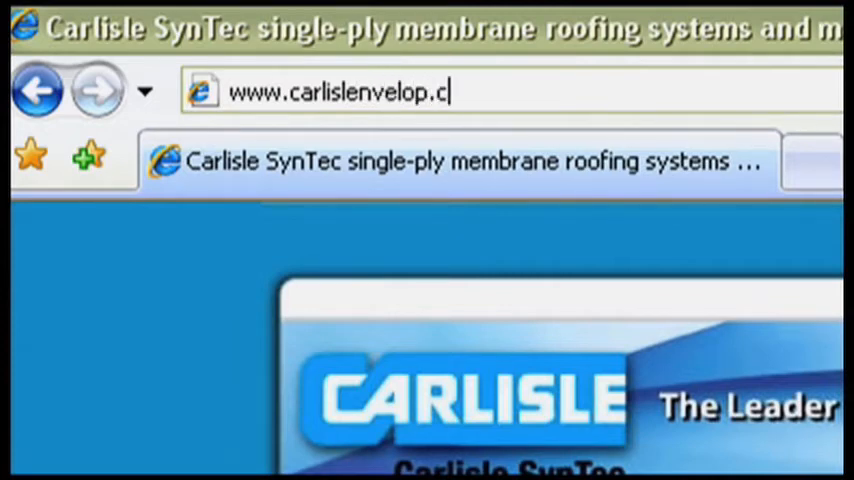
{"action": "key", "text": "Return"}
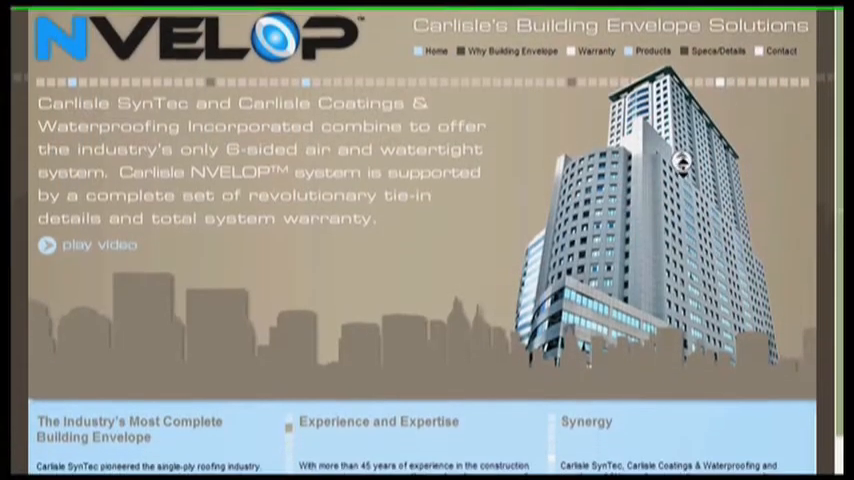
{"action": "scroll", "scroll_direction": "down", "scroll_amount": 3}
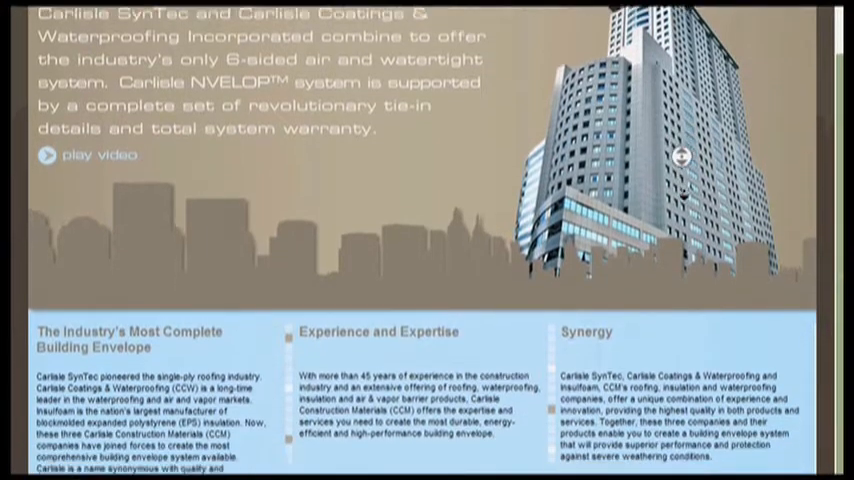
{"action": "scroll", "scroll_direction": "down", "scroll_amount": 3}
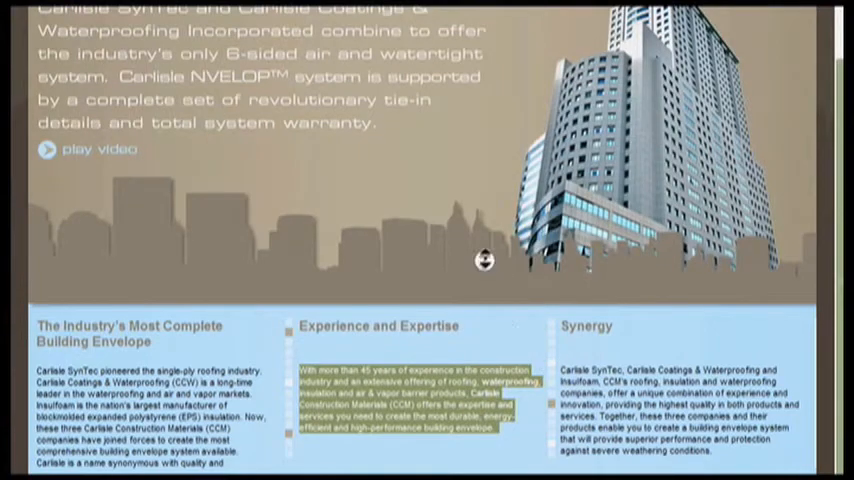
{"action": "scroll", "scroll_direction": "up", "scroll_amount": 3}
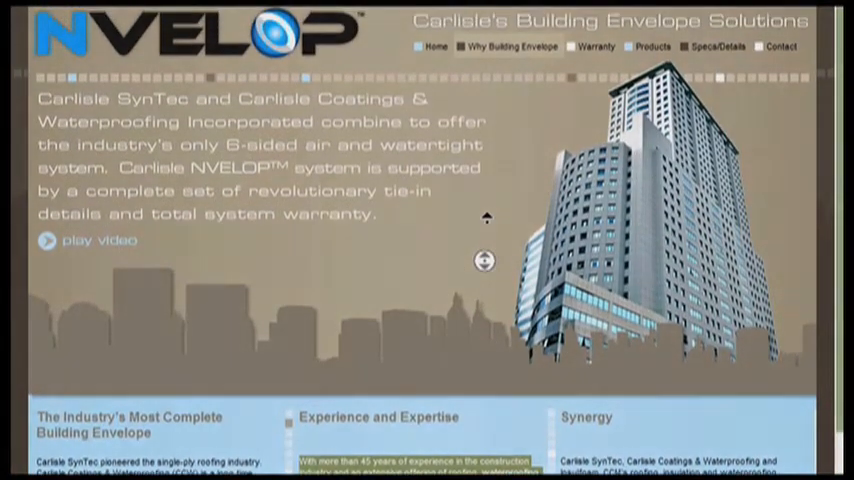
- View the Why Building Envelope topics: Energy Savings, Moisture Management and Return on Investment
{"action": "left_click", "coordinate": [508, 46]}
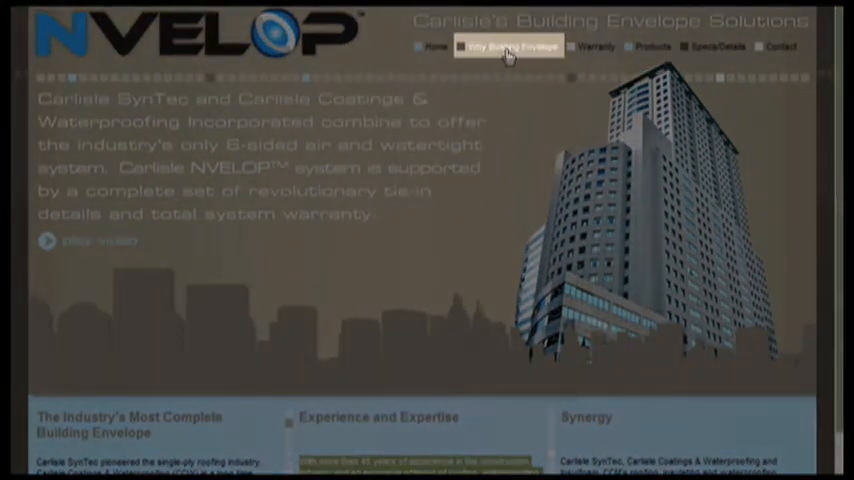
{"action": "left_click", "coordinate": [510, 46]}
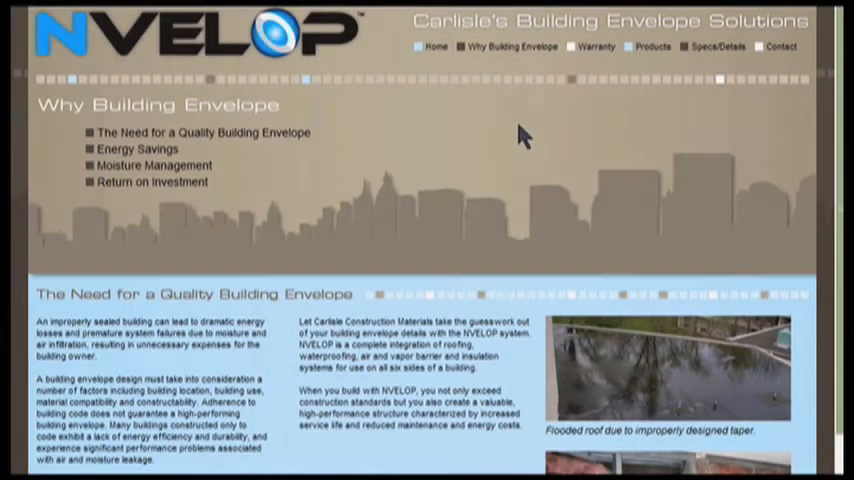
{"action": "mouse_move", "coordinate": [176, 140]}
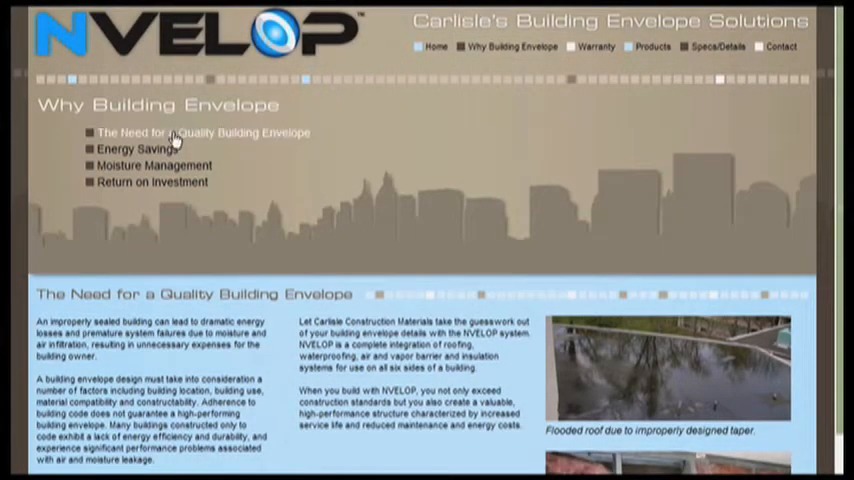
{"action": "left_click", "coordinate": [136, 148]}
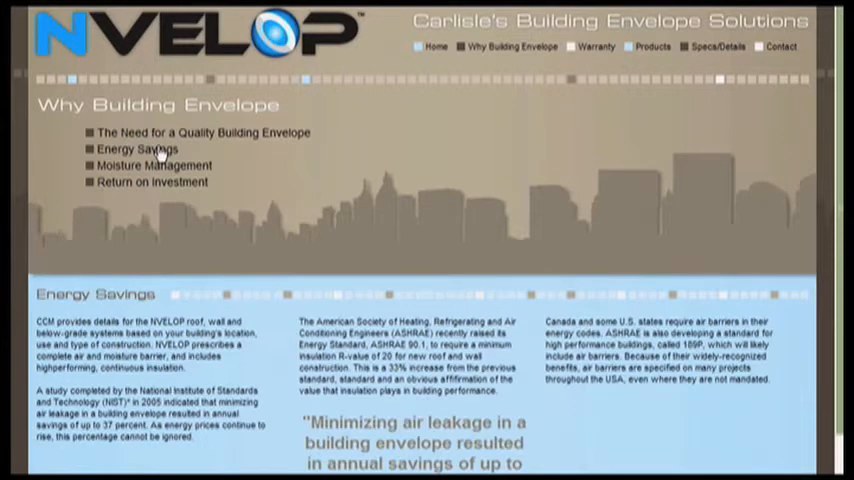
{"action": "left_click", "coordinate": [156, 164]}
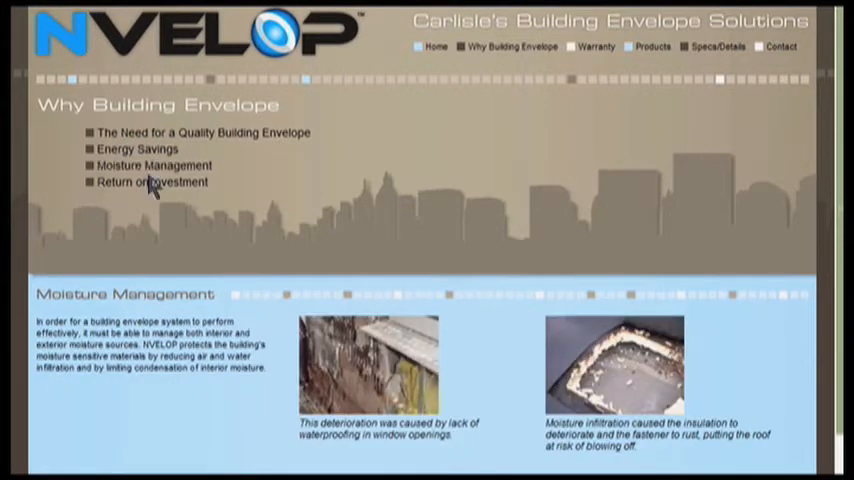
{"action": "left_click", "coordinate": [152, 180]}
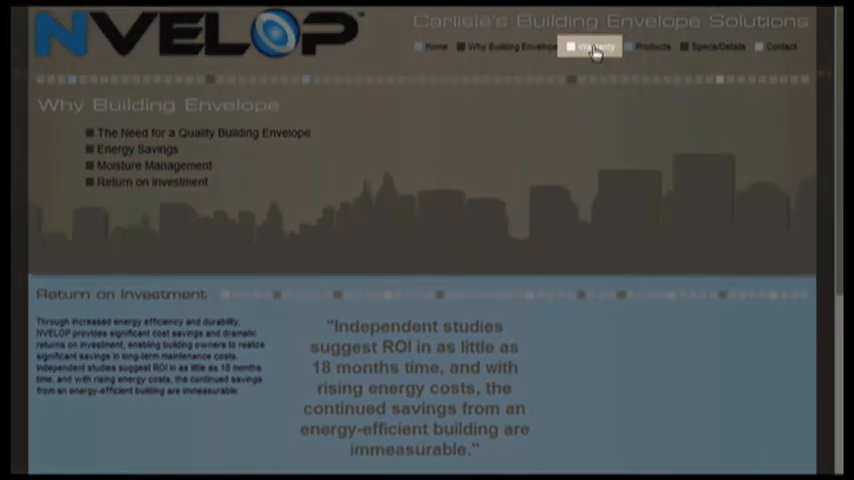
- View the Warranty page covering the Total System, NVELOP and NVELOP Plus warranties
{"action": "left_click", "coordinate": [594, 46]}
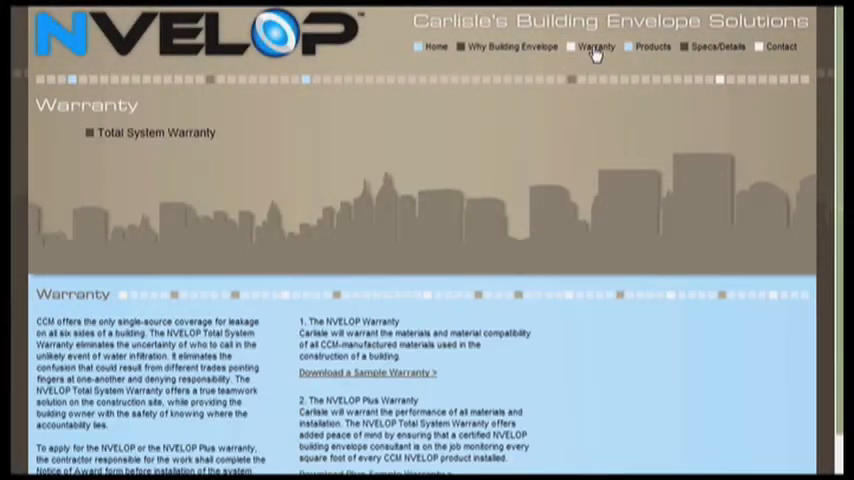
{"action": "scroll", "scroll_direction": "down", "scroll_amount": 3}
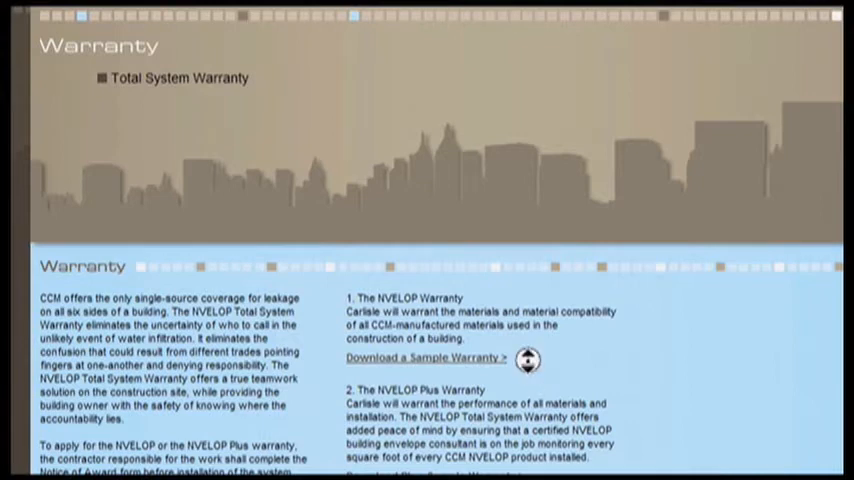
{"action": "scroll", "scroll_direction": "down", "scroll_amount": 3}
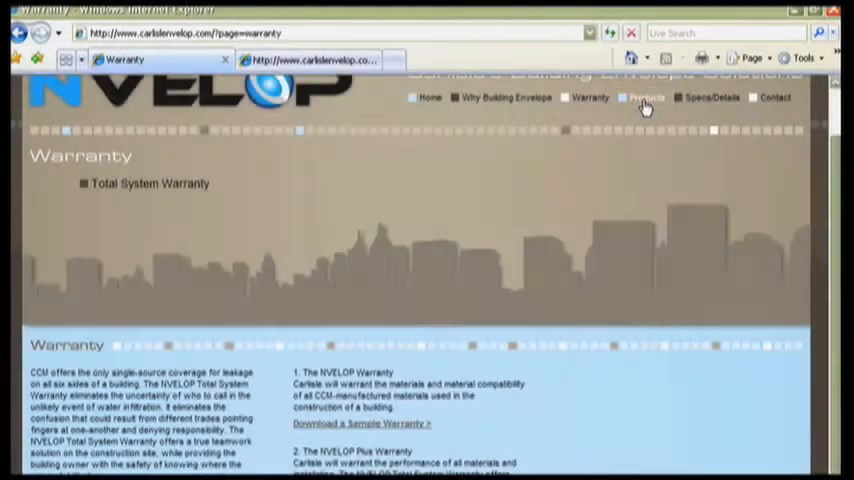
- View the Products page down to the Product Literature Downloads list
{"action": "left_click", "coordinate": [646, 96]}
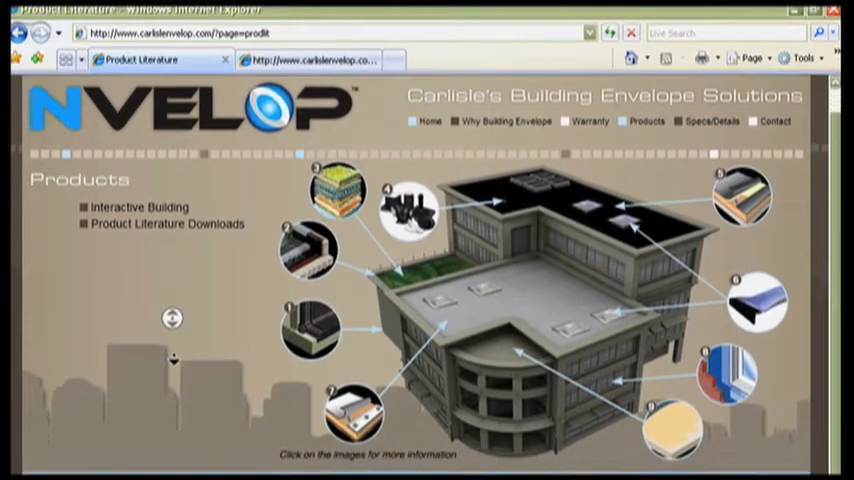
{"action": "scroll", "scroll_direction": "down", "scroll_amount": 3}
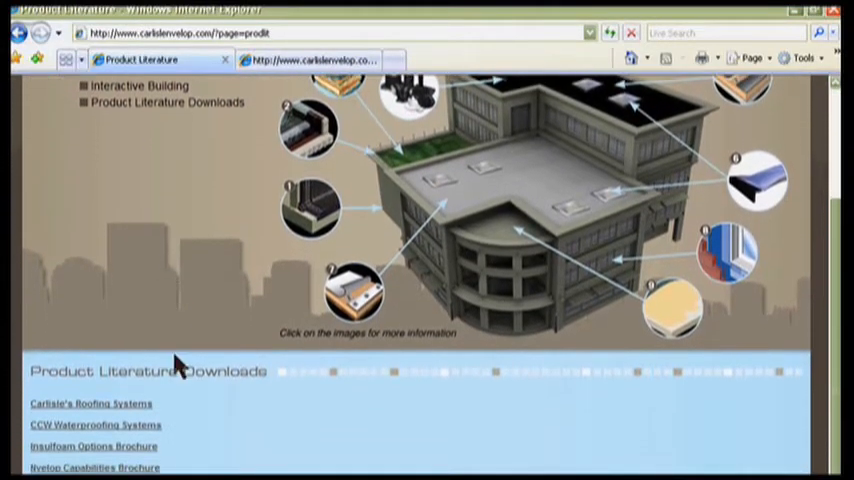
{"action": "mouse_move", "coordinate": [190, 412]}
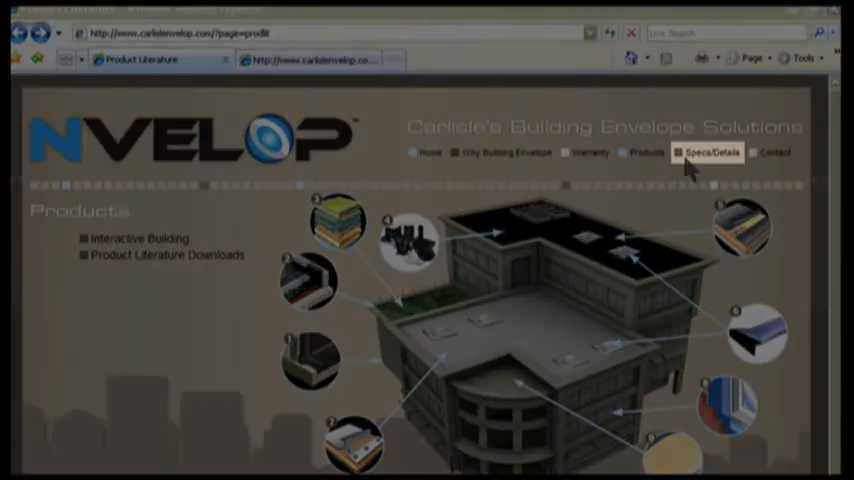
- View the Specs/Details page with its embedded Specifications Book viewer and download link
{"action": "left_click", "coordinate": [712, 152]}
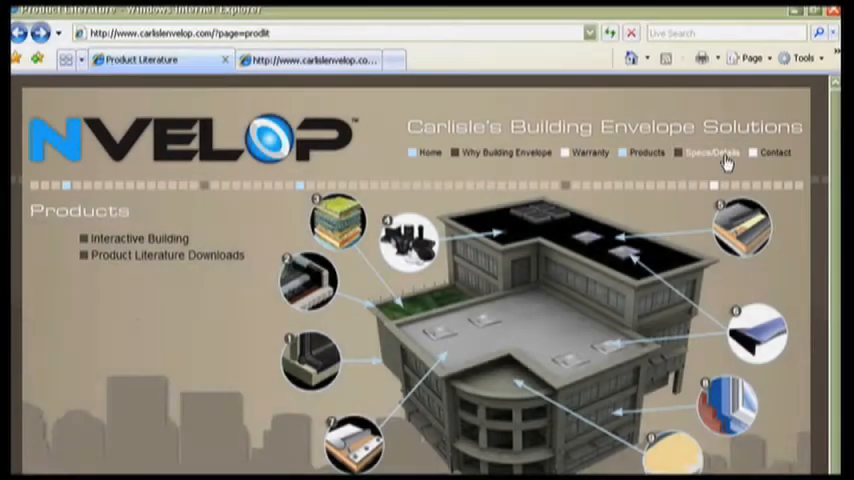
{"action": "left_click", "coordinate": [712, 152]}
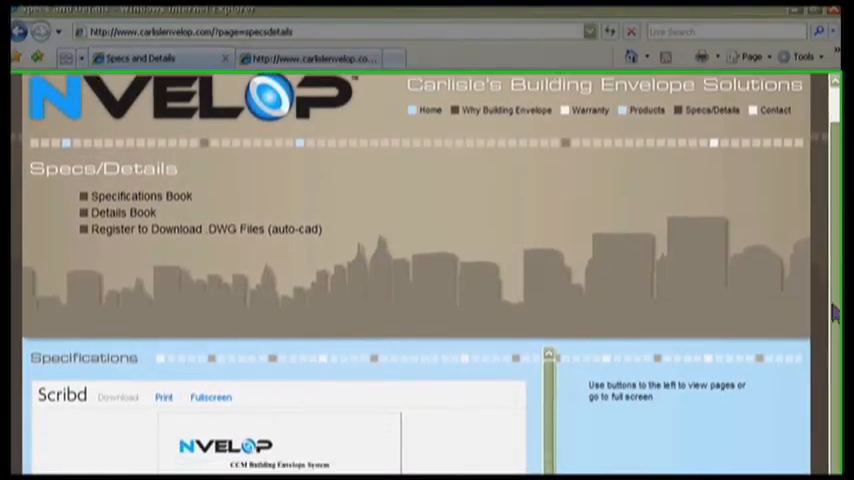
{"action": "scroll", "scroll_direction": "down", "scroll_amount": 3}
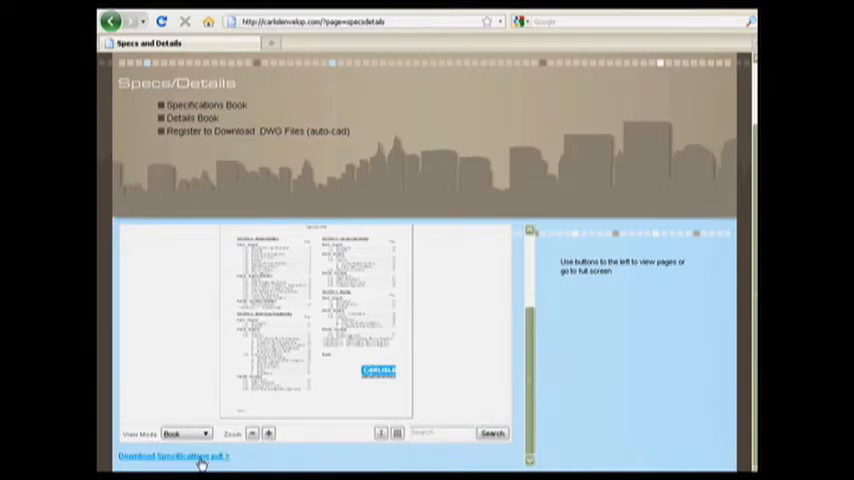
- Download the CCM Building Envelope specifications PDF and save a copy from Adobe Reader
{"action": "left_click", "coordinate": [172, 456]}
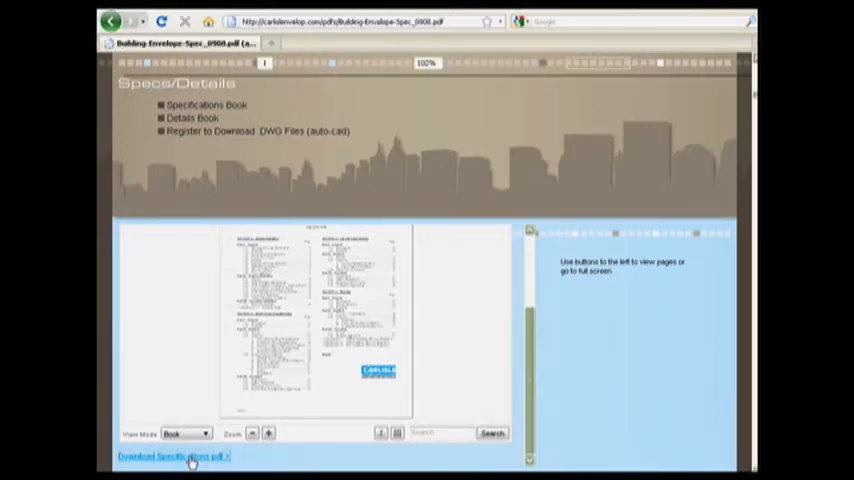
{"action": "left_click", "coordinate": [172, 456]}
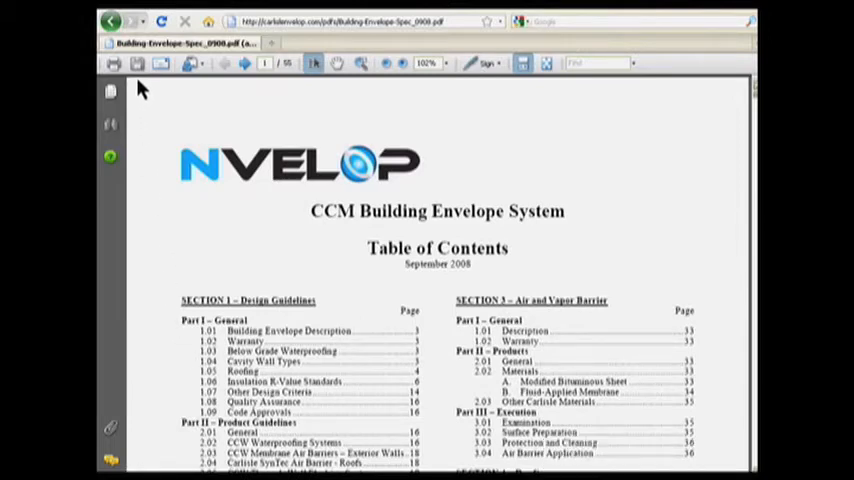
{"action": "mouse_move", "coordinate": [136, 64]}
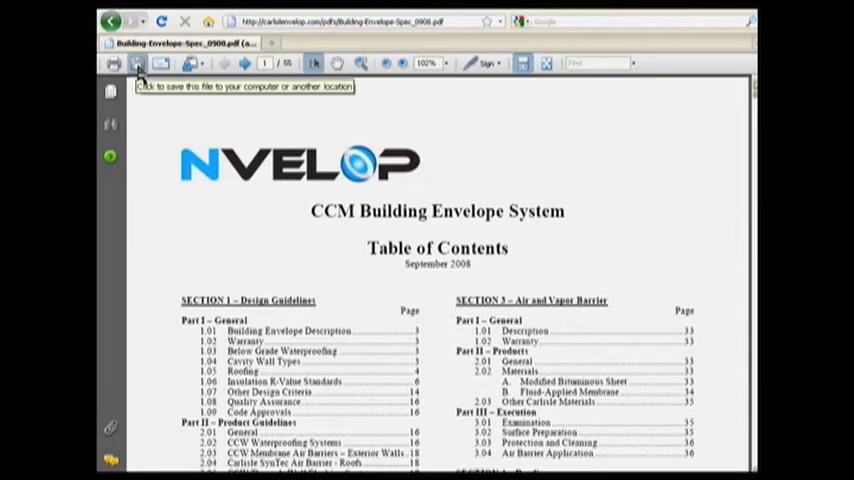
{"action": "left_click", "coordinate": [136, 64]}
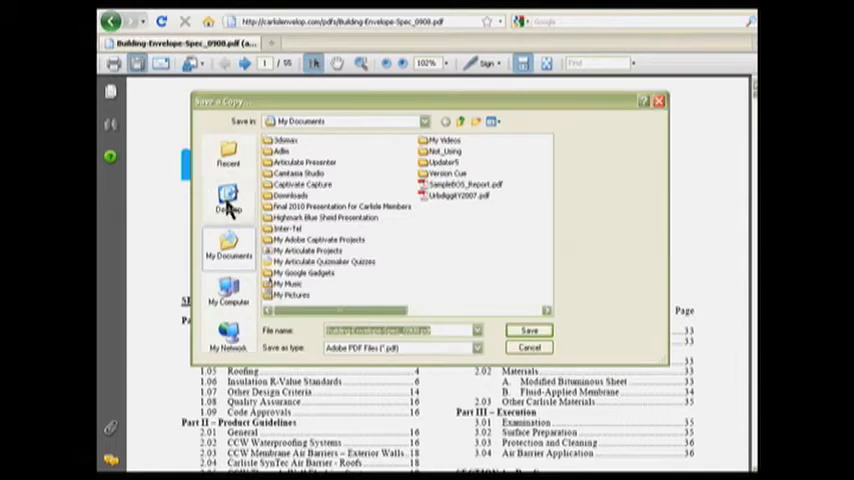
{"action": "left_click", "coordinate": [228, 200]}
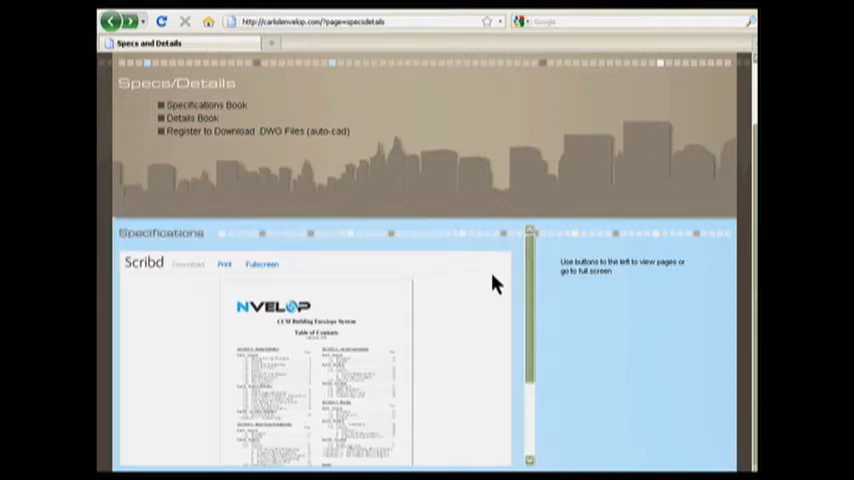
- View the specifications full screen and page ahead to the Hail Zones and Radiant Exposure criteria
{"action": "left_click", "coordinate": [260, 264]}
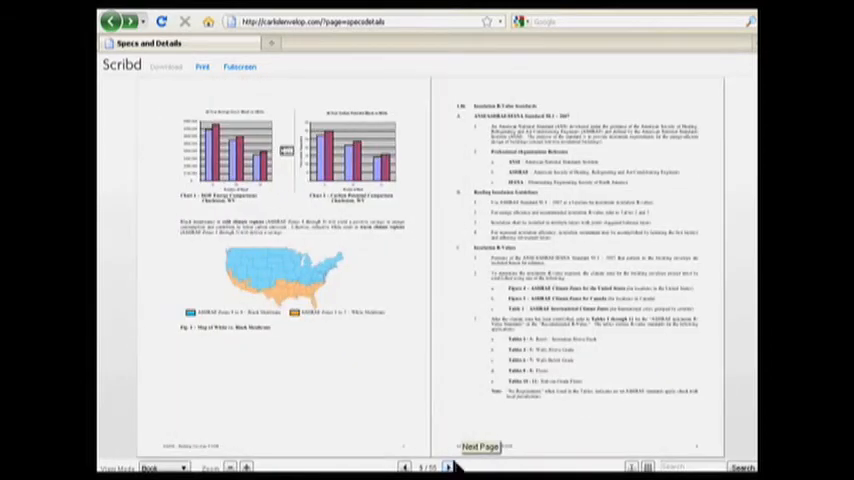
{"action": "left_click", "coordinate": [478, 446]}
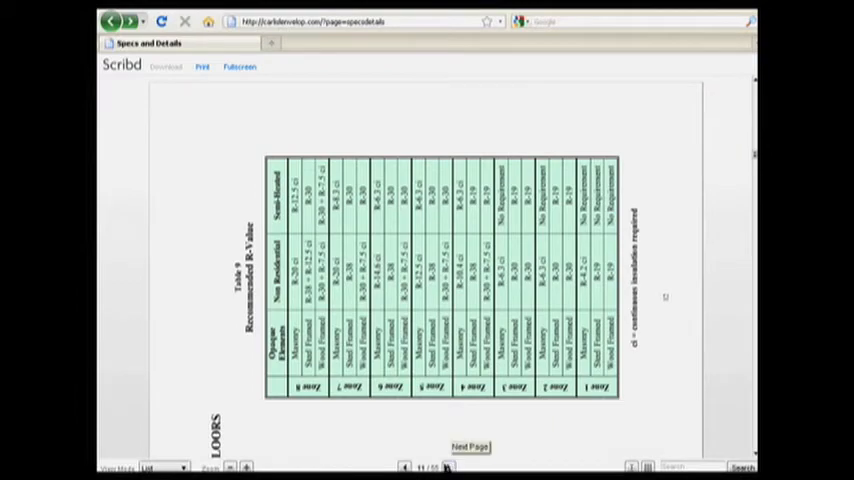
{"action": "left_click", "coordinate": [470, 446]}
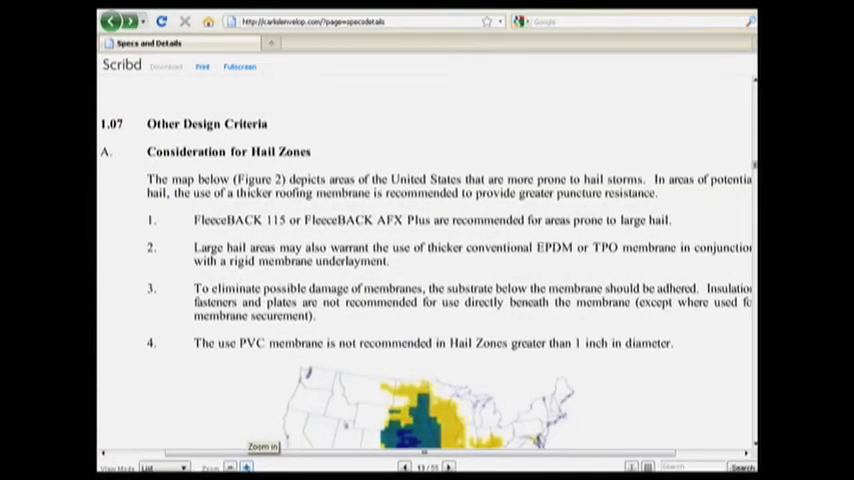
{"action": "scroll", "scroll_direction": "down", "scroll_amount": 3}
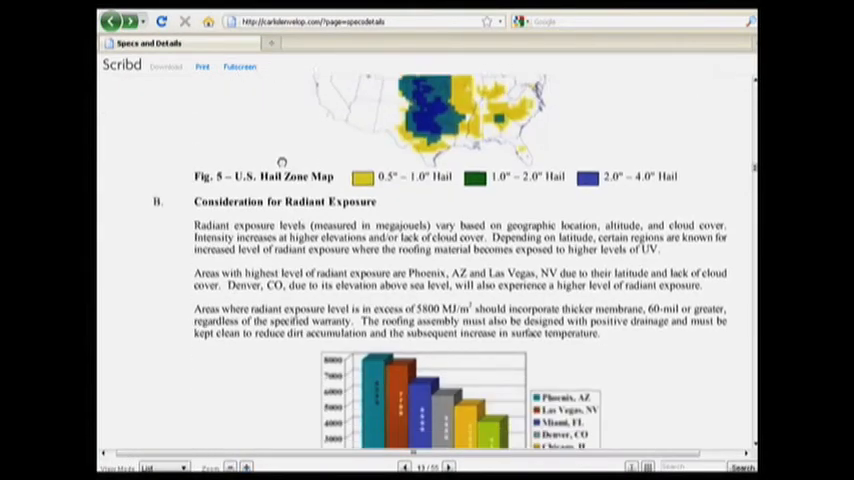
{"action": "scroll", "scroll_direction": "down", "scroll_amount": 3}
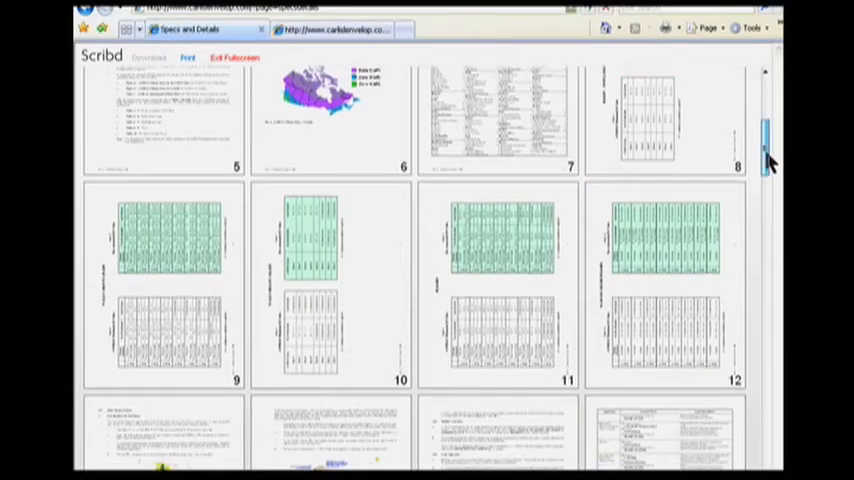
- Pick page 14 from the thumbnail overview and read its system product tables
{"action": "scroll", "scroll_direction": "down", "scroll_amount": 3}
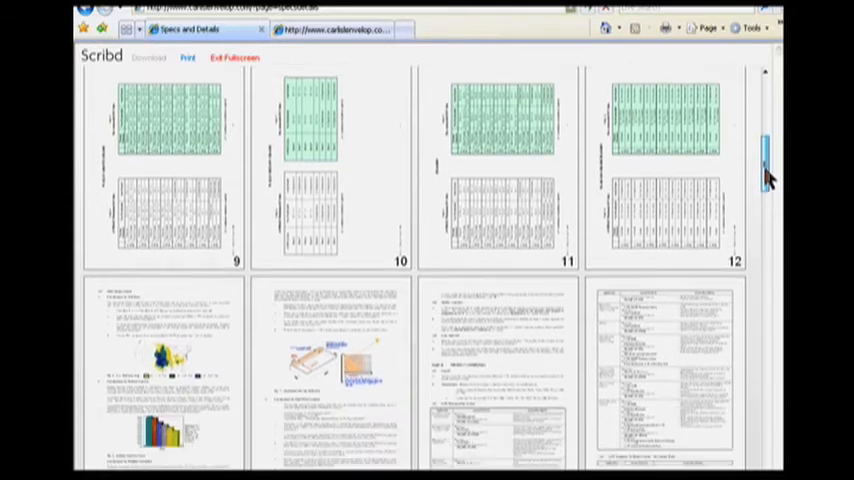
{"action": "scroll", "scroll_direction": "down", "scroll_amount": 3}
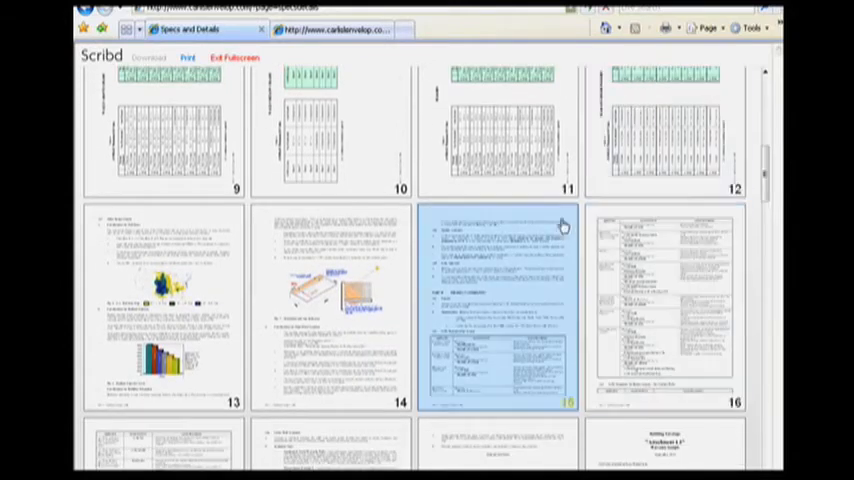
{"action": "left_click", "coordinate": [332, 304]}
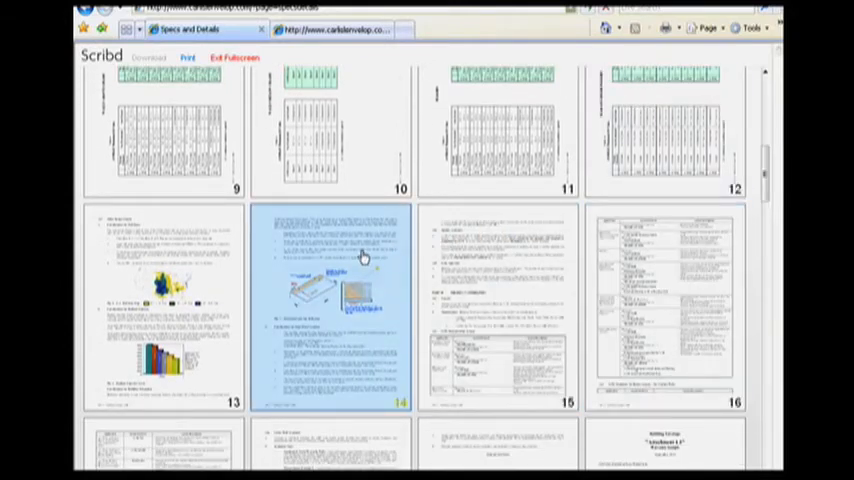
{"action": "left_click", "coordinate": [328, 308]}
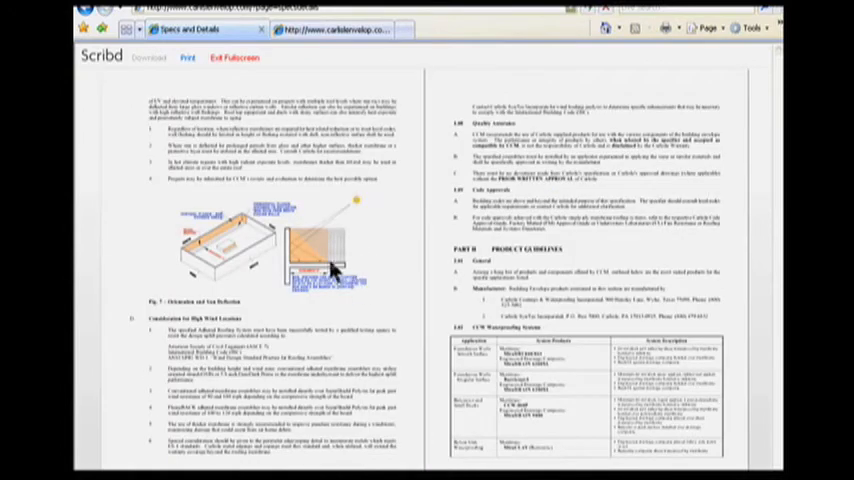
{"action": "mouse_move", "coordinate": [332, 276]}
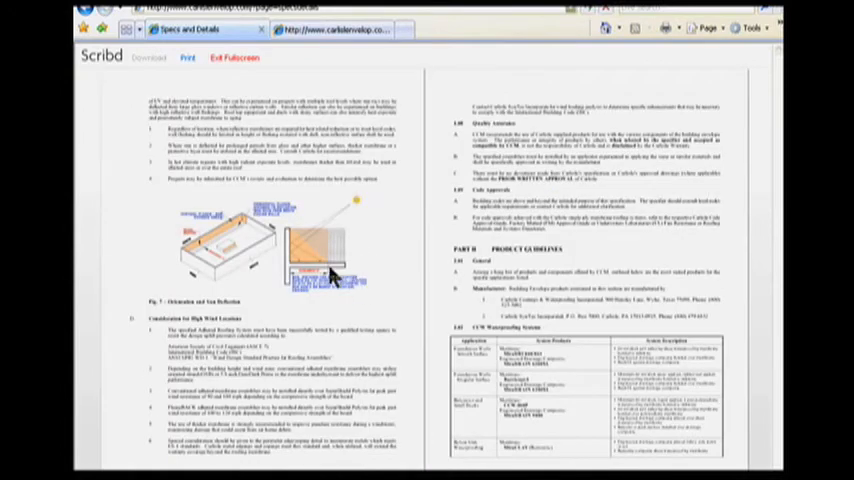
{"action": "scroll", "scroll_direction": "down", "scroll_amount": 3}
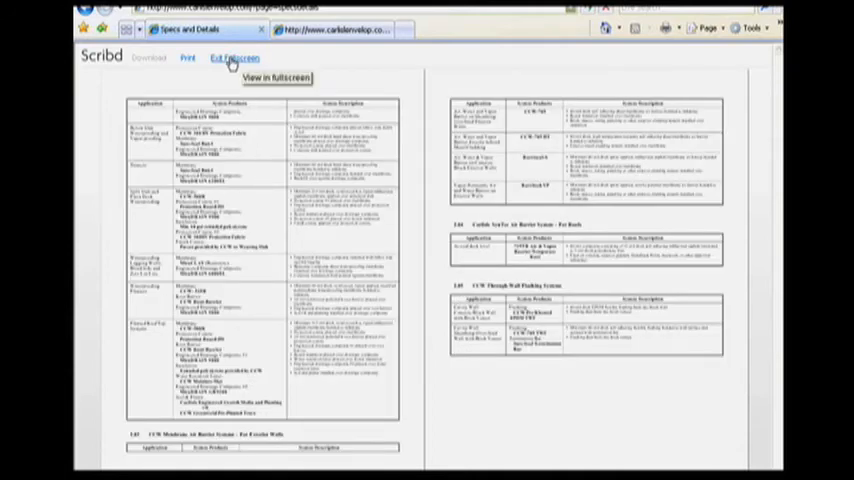
- Exit full screen and start the Register to Download DWG Files form's company and address fields
{"action": "left_click", "coordinate": [234, 58]}
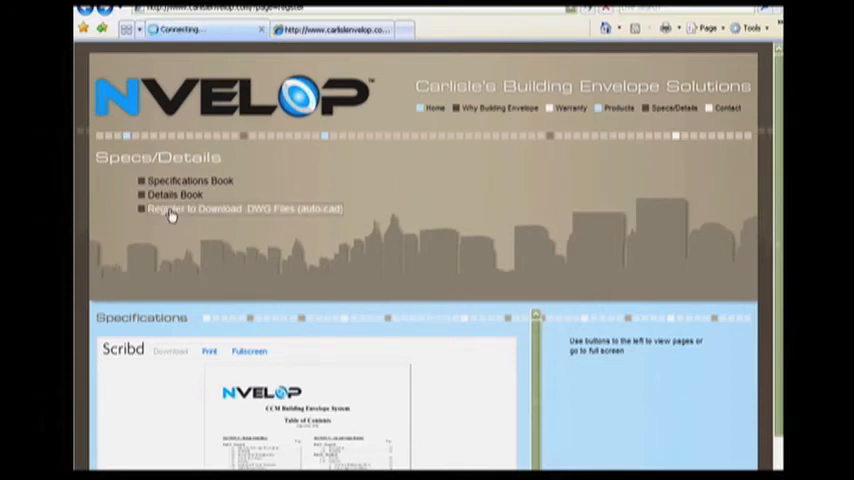
{"action": "left_click", "coordinate": [244, 208]}
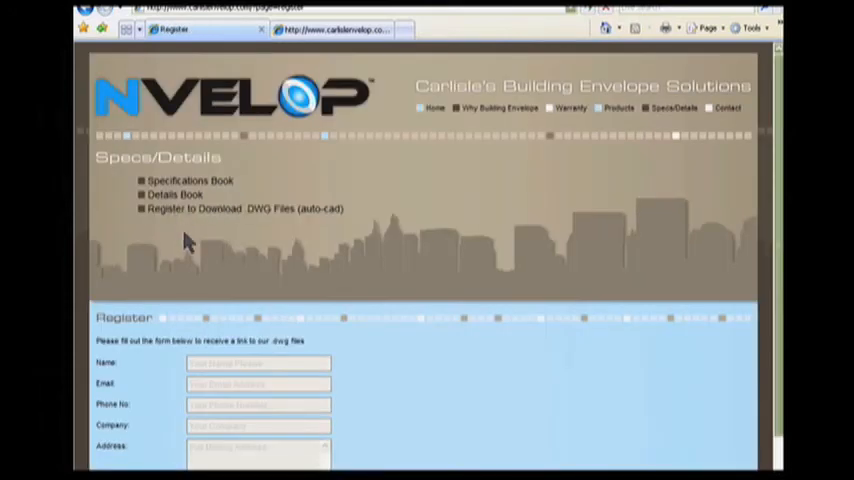
{"action": "left_click", "coordinate": [258, 364]}
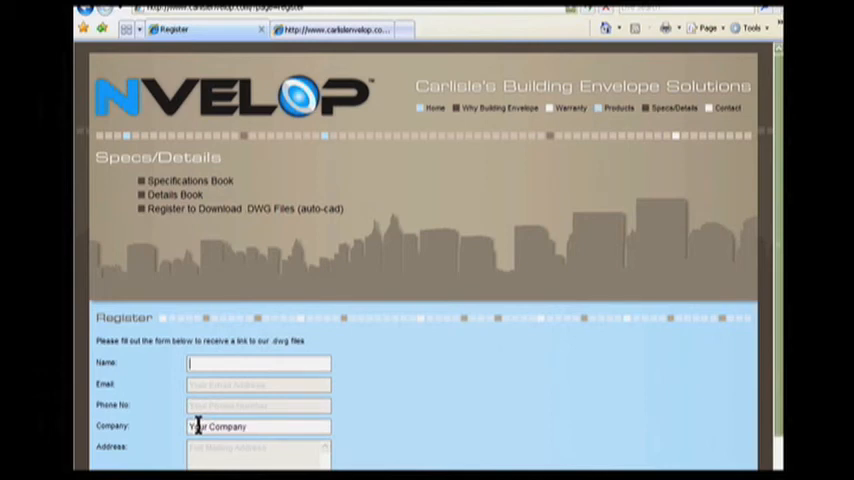
{"action": "left_click", "coordinate": [258, 448]}
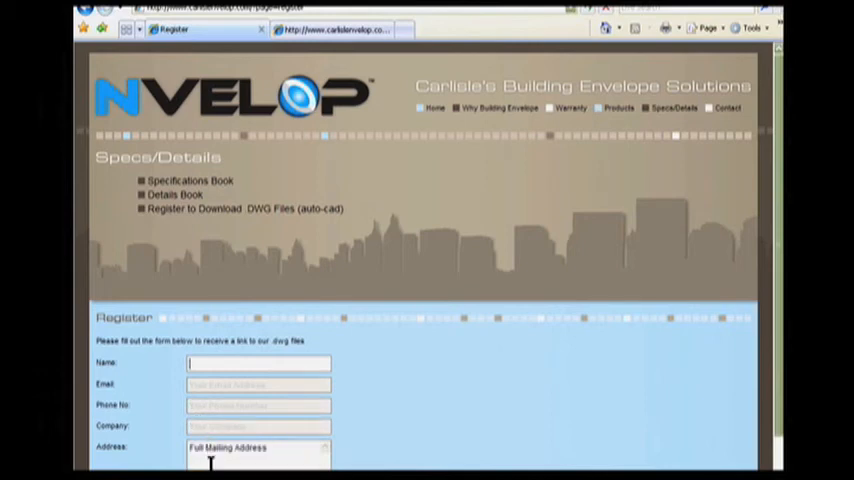